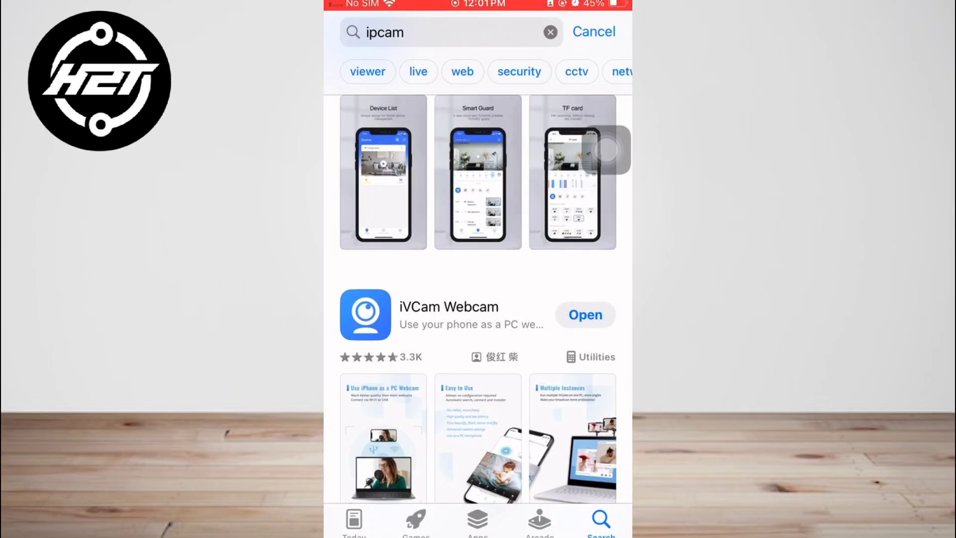
Step: Launch the installed iVCam Webcam app from the 'ipcam' search results
click(583, 314)
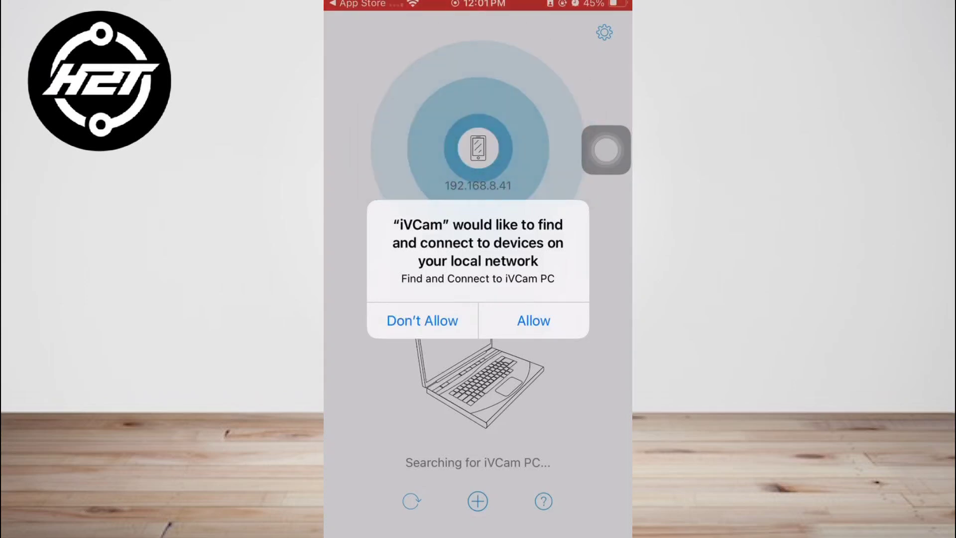
Step: Allow iVCam to find devices on the local network so it can locate the PC
click(532, 319)
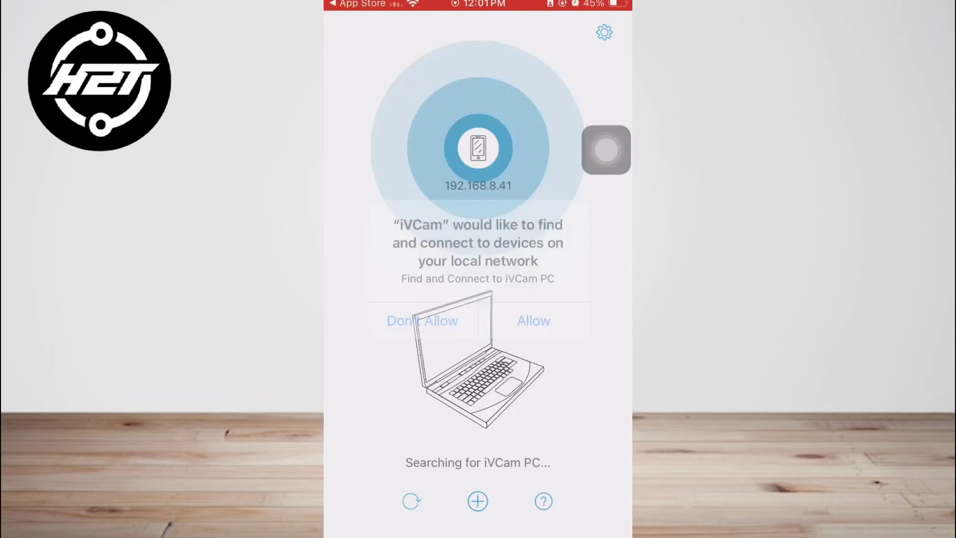
click(532, 319)
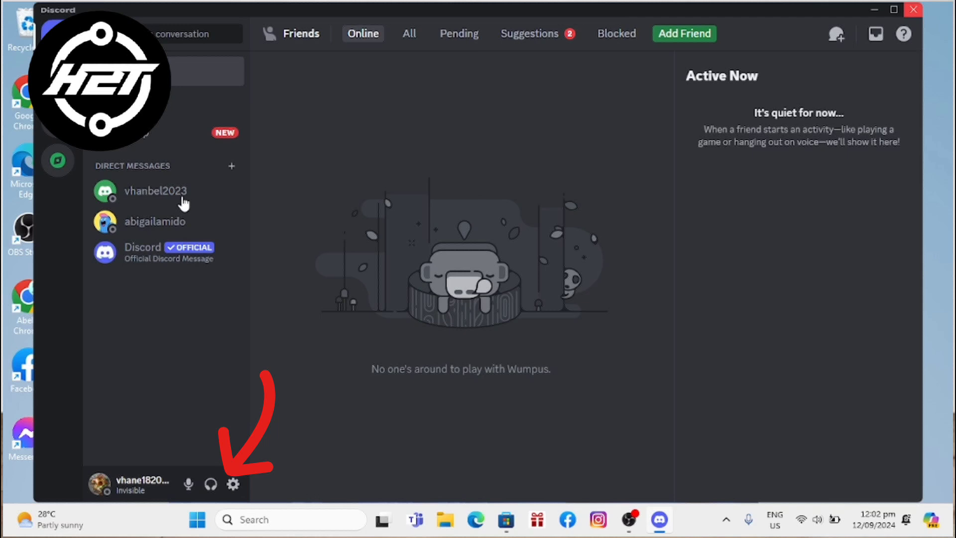
Step: Go to User Settings > Voice & Video, where the camera shows USB2.0 VGA UVC WebCam
click(233, 484)
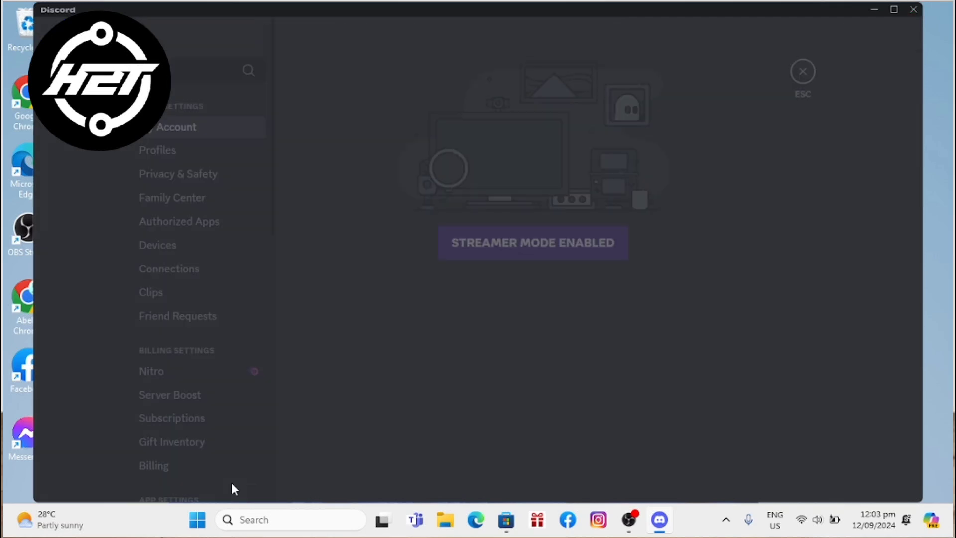
scroll(down, 3)
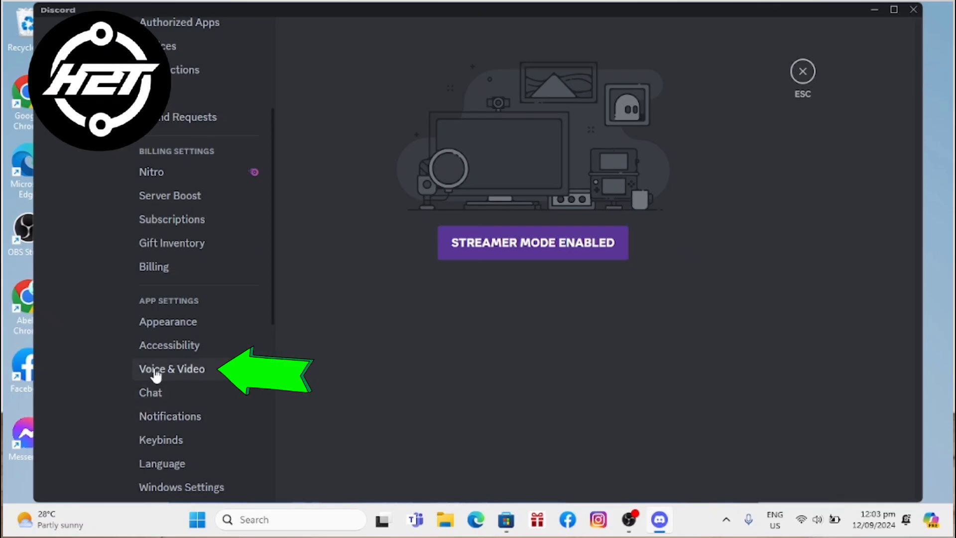
click(171, 369)
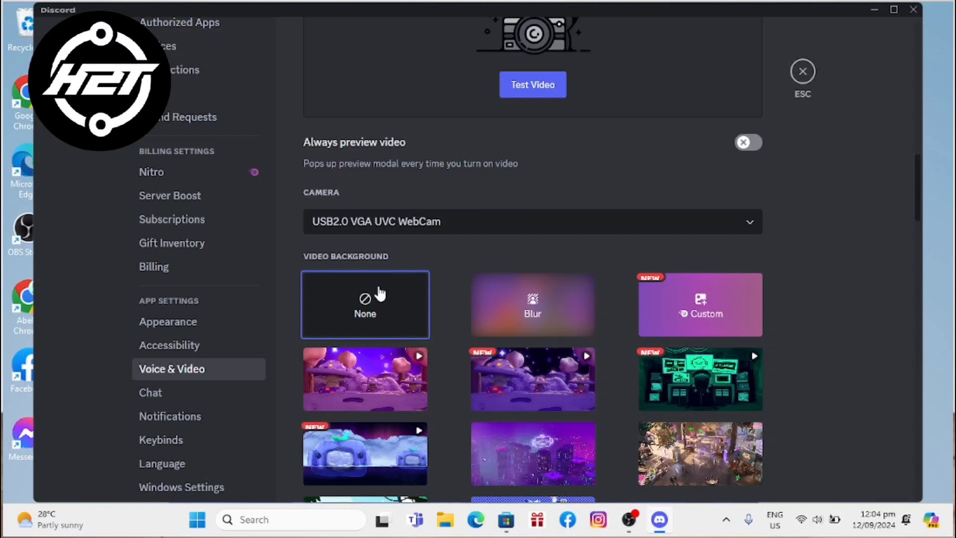
Step: Run Test Video on the camera, apply the Blur video background, and return to Friends
click(532, 221)
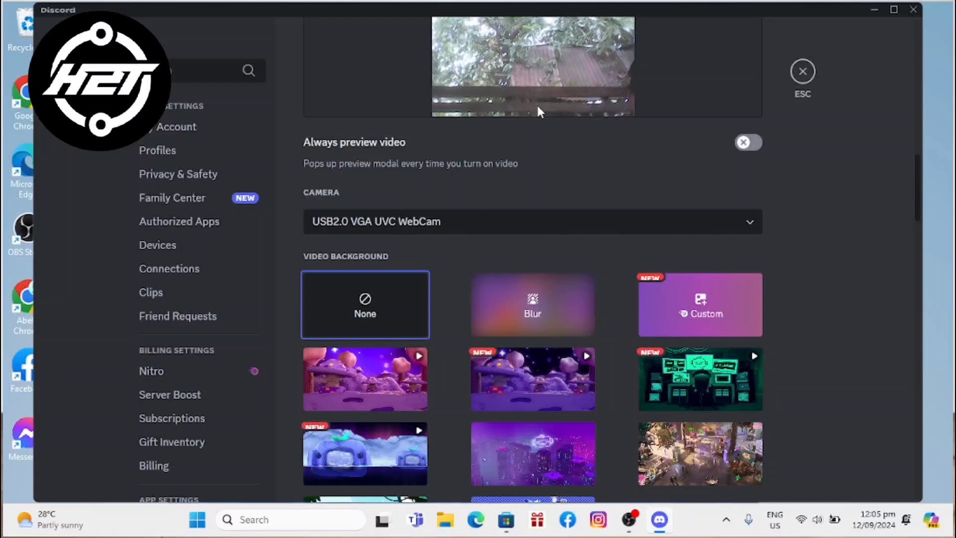
mouse_move(867, 32)
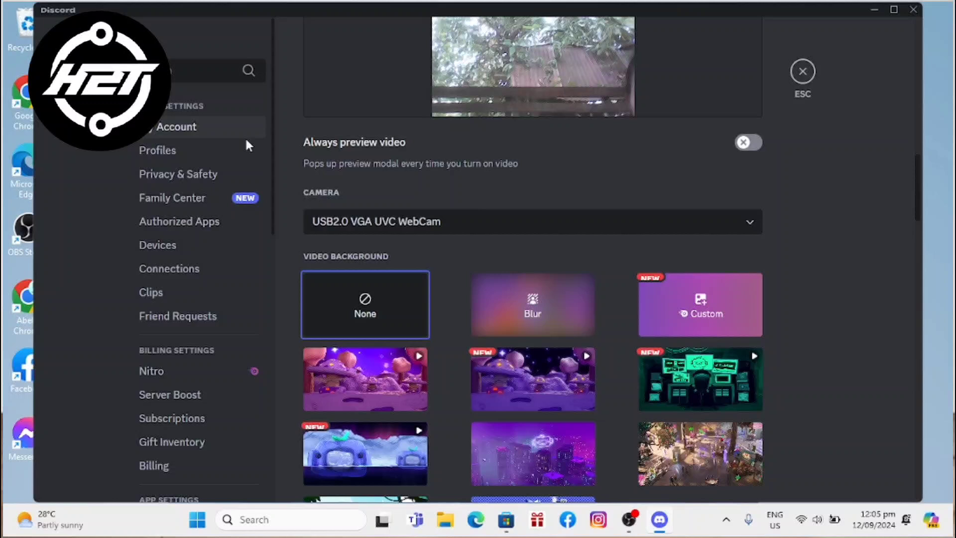
mouse_move(501, 309)
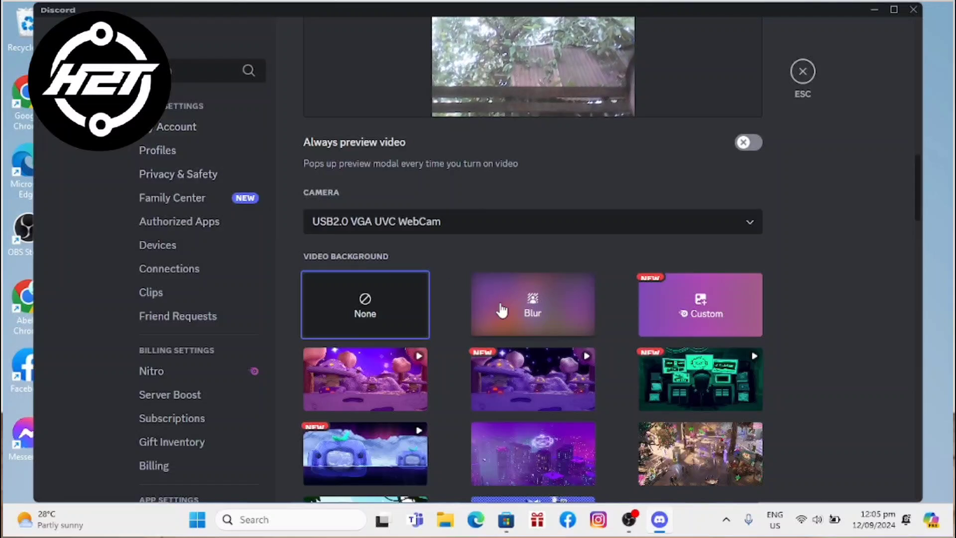
click(532, 305)
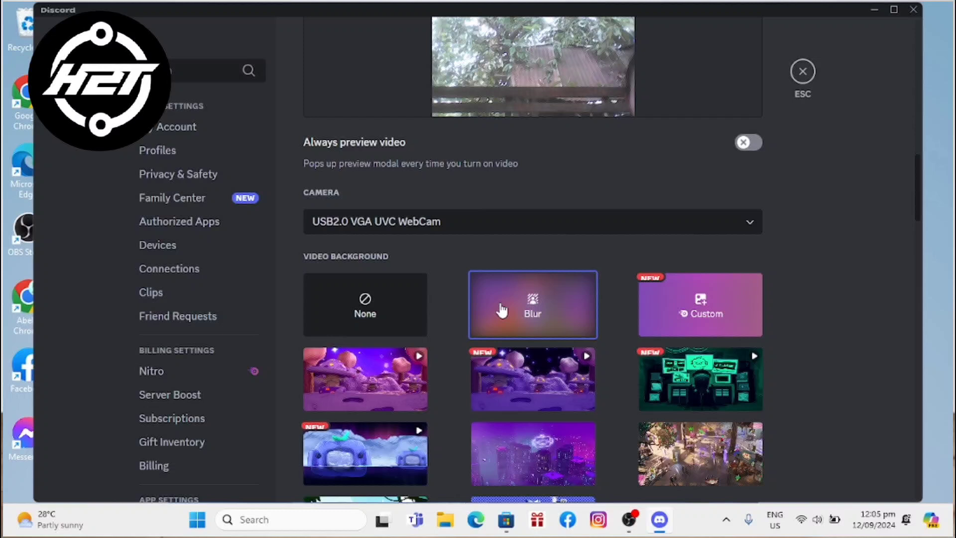
click(532, 305)
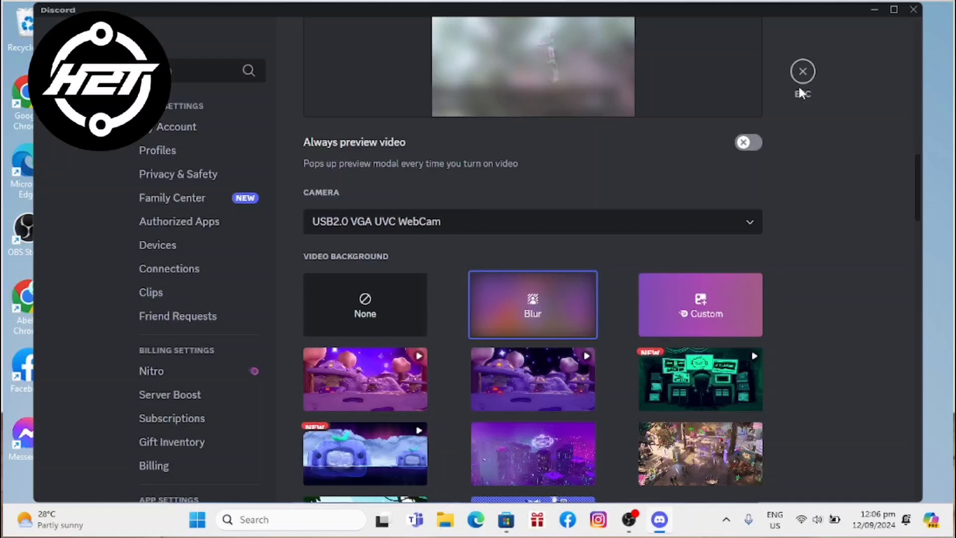
click(802, 71)
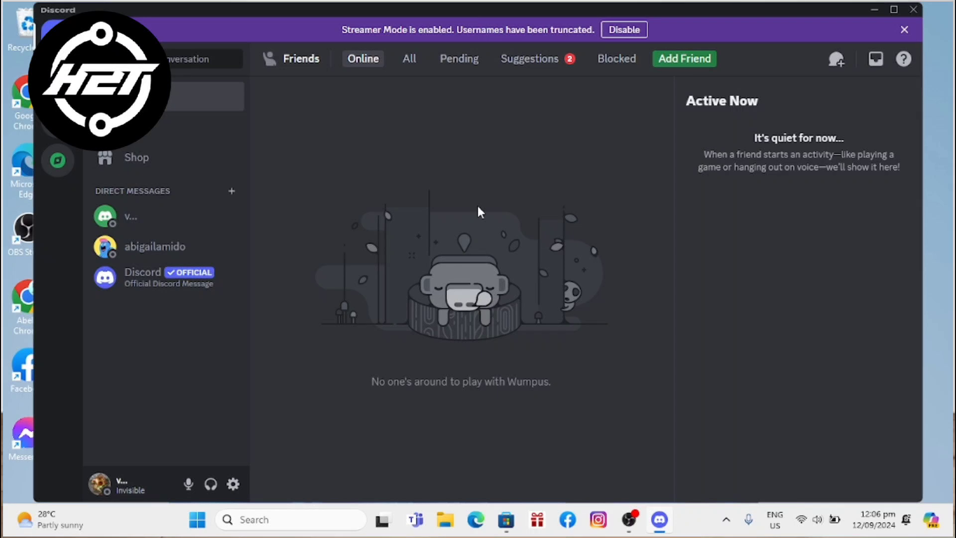
mouse_move(479, 305)
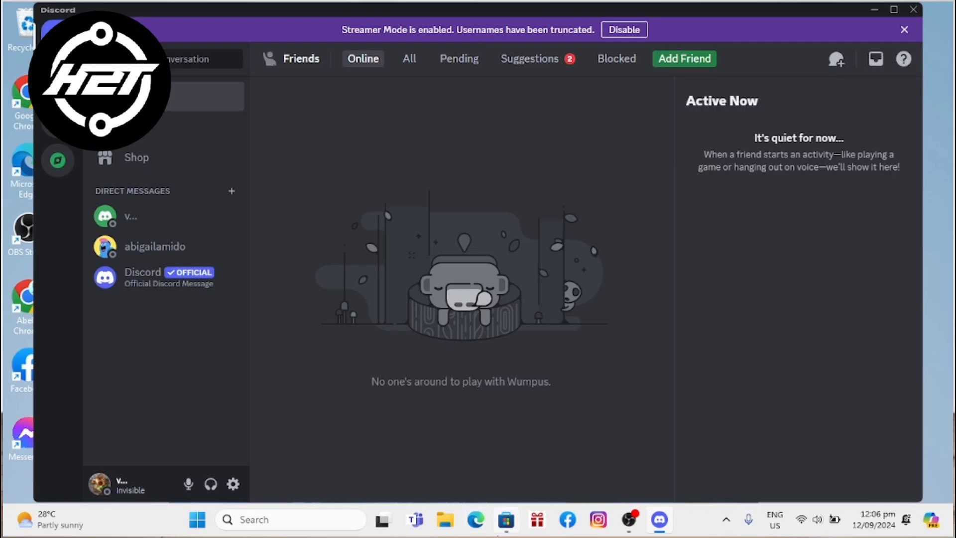
mouse_move(598, 520)
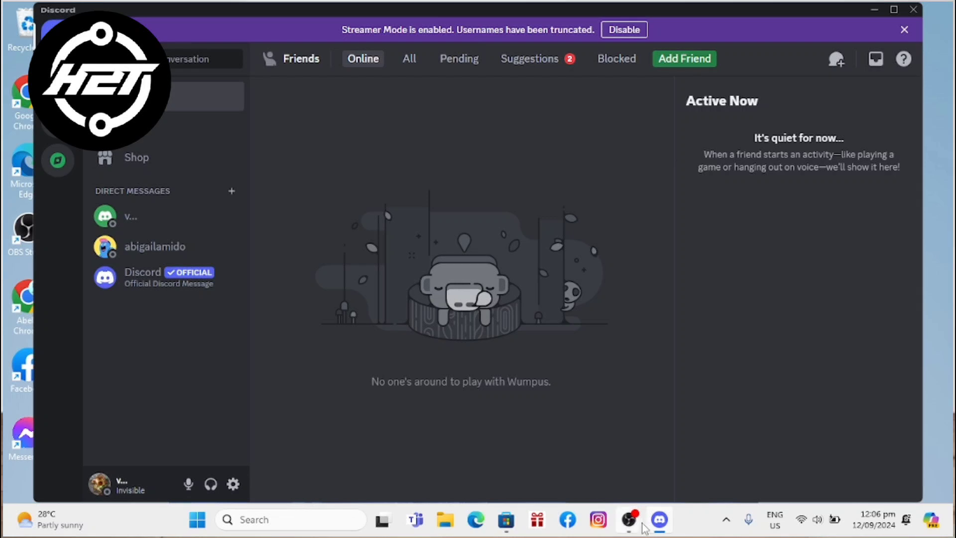
mouse_move(643, 528)
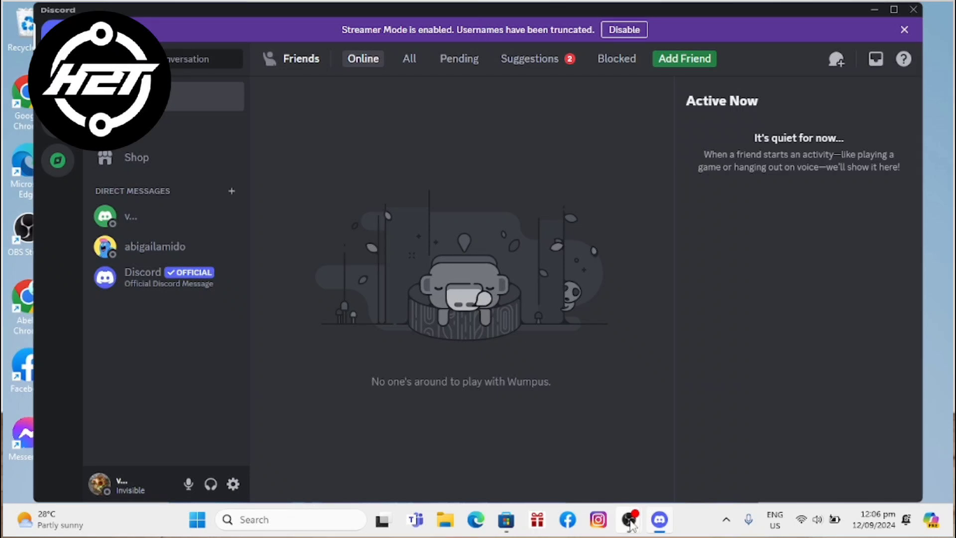
mouse_move(629, 520)
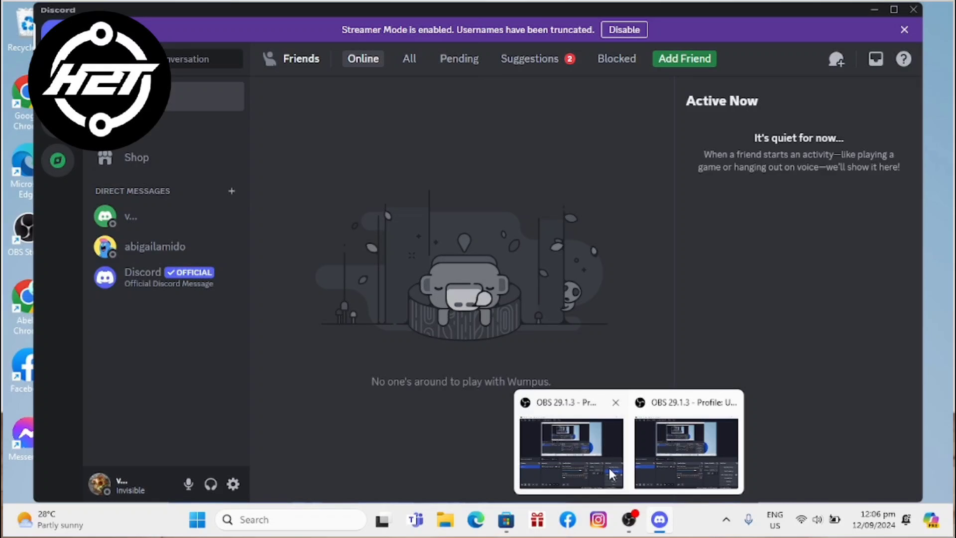
mouse_move(612, 474)
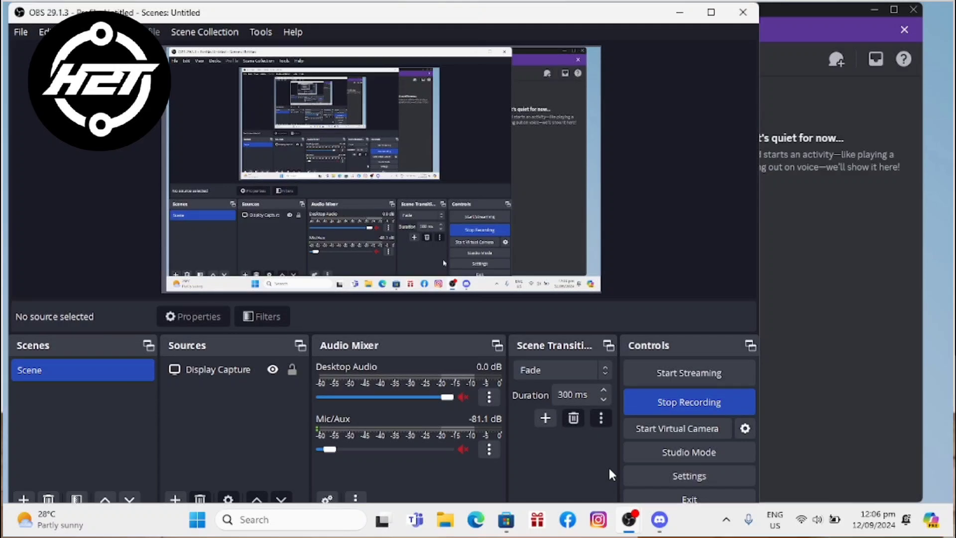
mouse_move(595, 450)
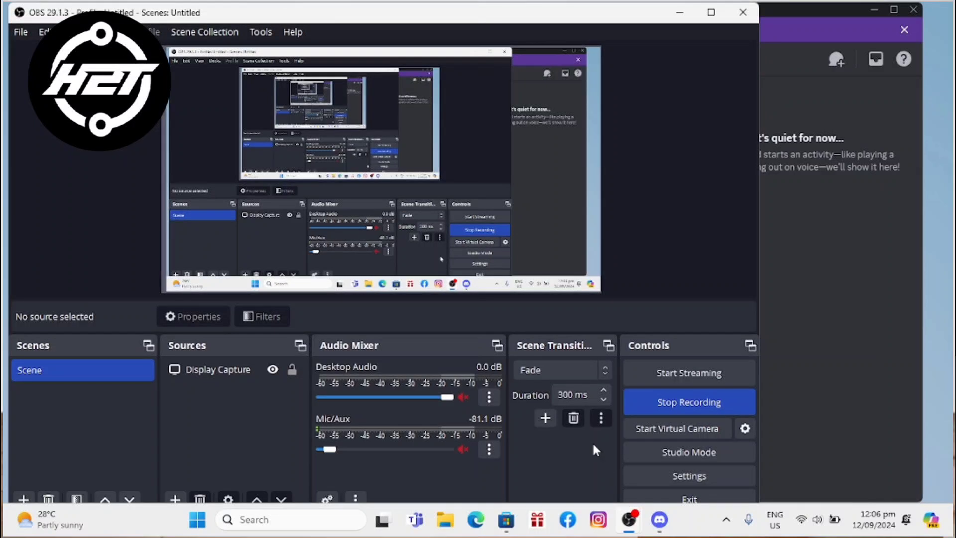
mouse_move(609, 417)
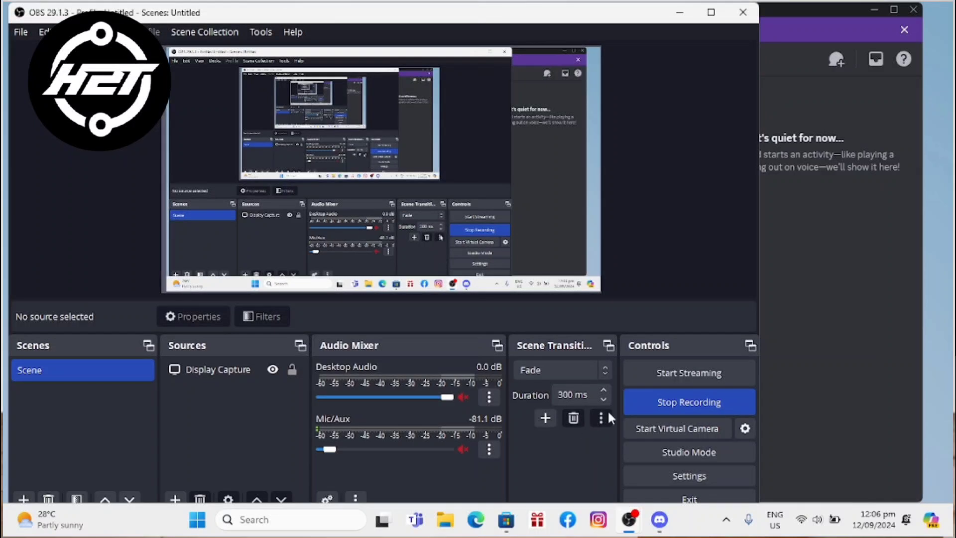